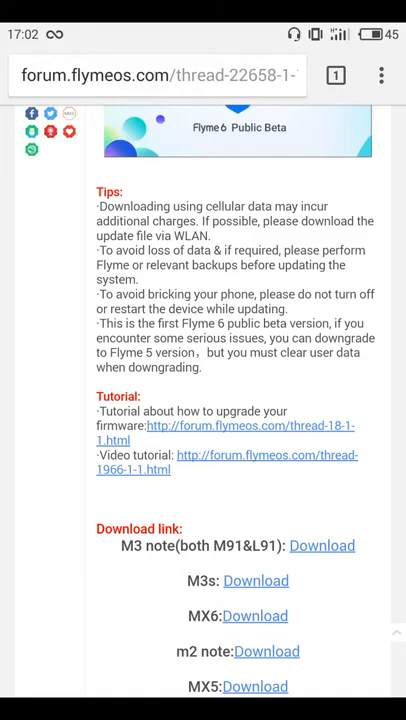
- Scroll down through the thread's download links before the Notes list with the saved URL appears
scroll("down", 3)
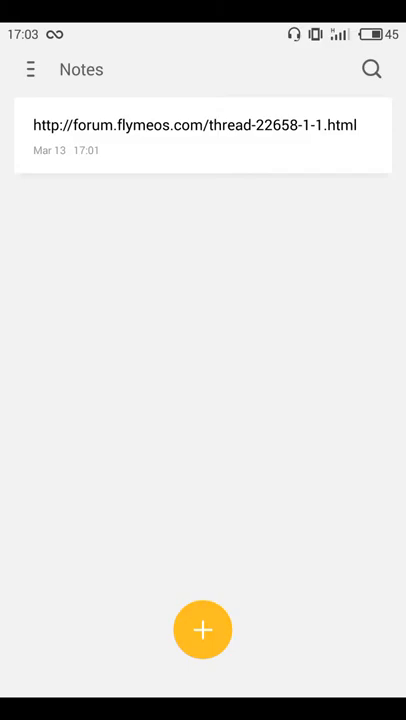
- Exit Notes back to the launcher home screen, leaving the Mar 13 link note saved
left_click(204, 136)
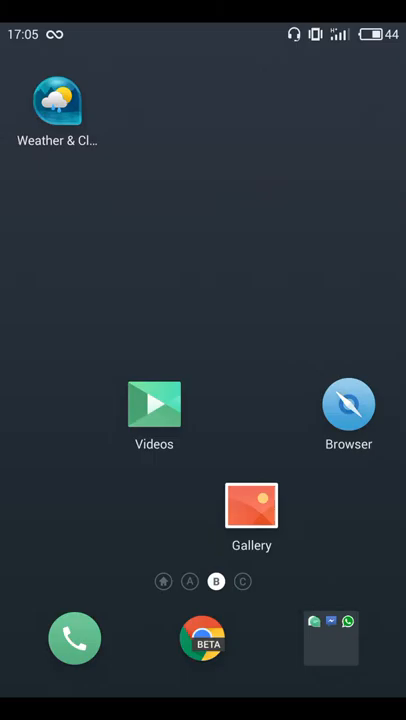
- Launch the Browser from the home screen, returning to the Flyme 6 beta download links
left_click(332, 636)
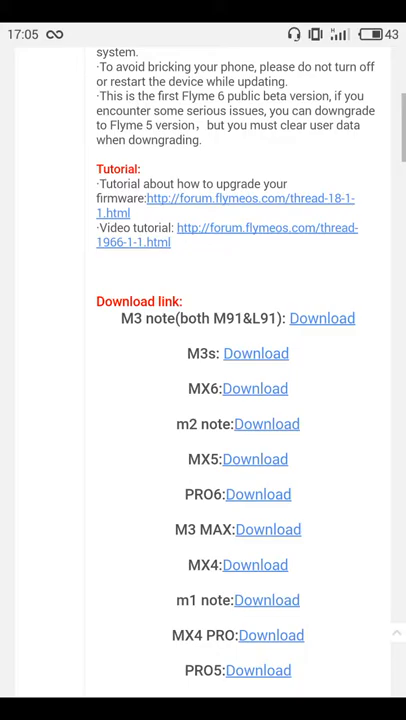
- Scroll down past the device download list and full changelog to the bottom of the thread
scroll("down", 3)
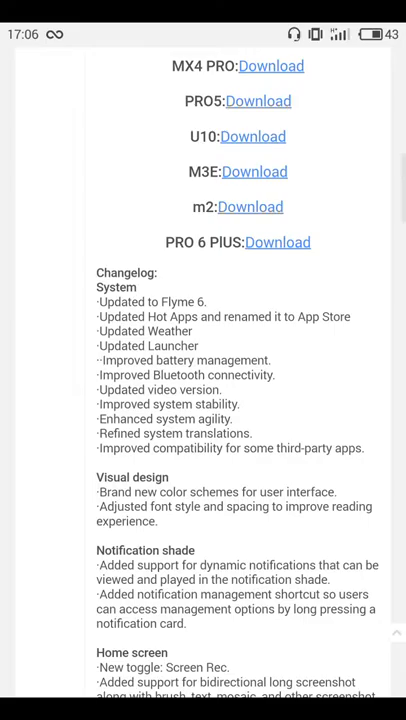
scroll("down", 3)
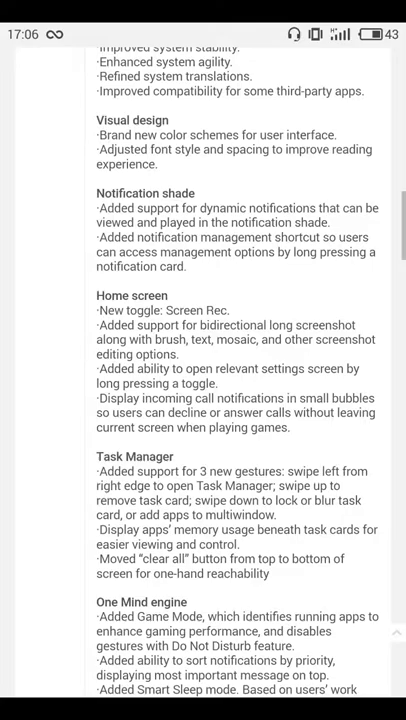
scroll("down", 3)
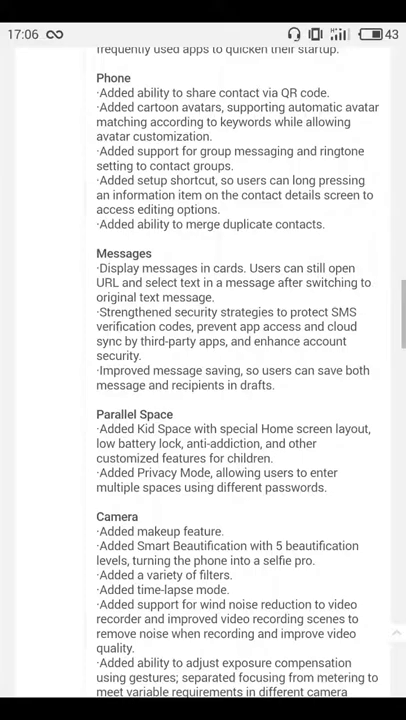
scroll("down", 3)
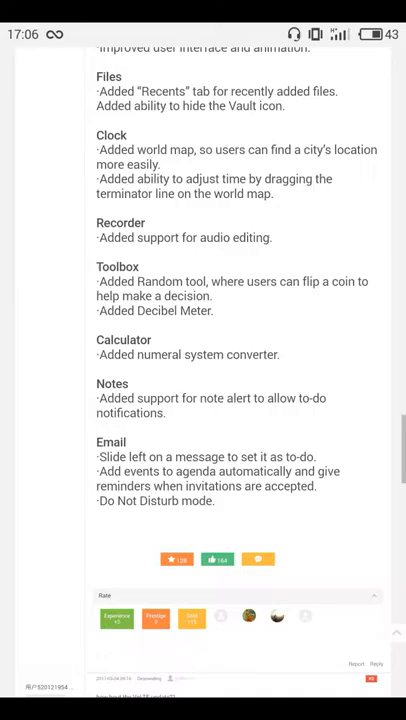
scroll("down", 3)
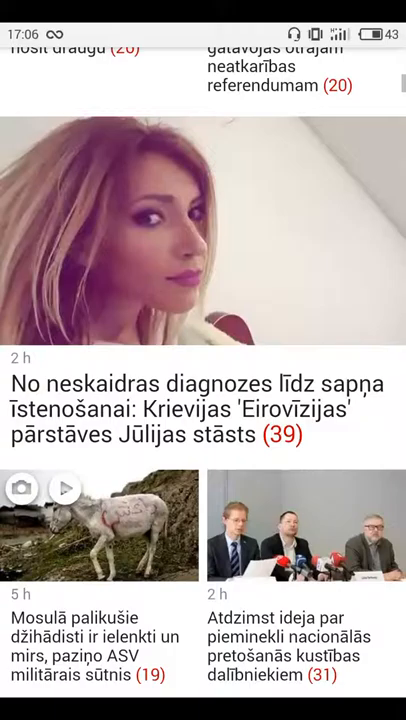
scroll("down", 3)
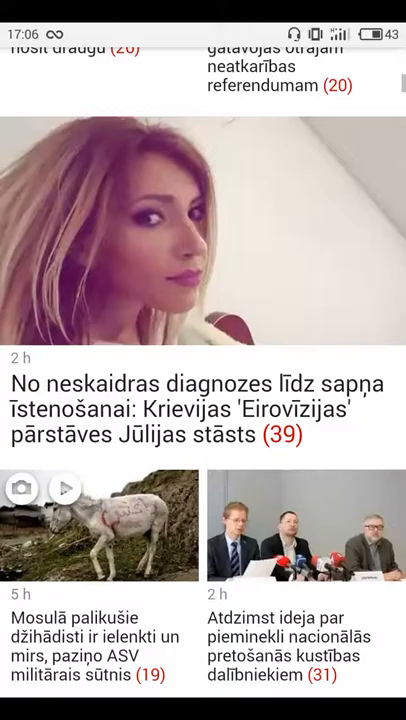